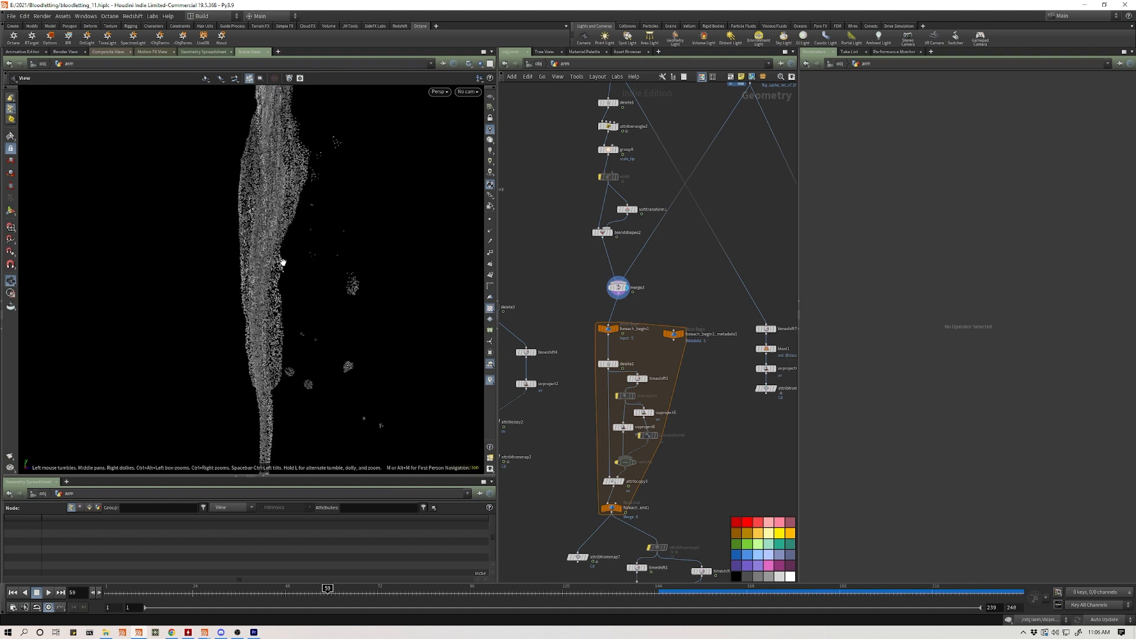
Review the softtransform1 settings for scale_tip, keeping the Distance Metric on Radius.
left_click(604, 232)
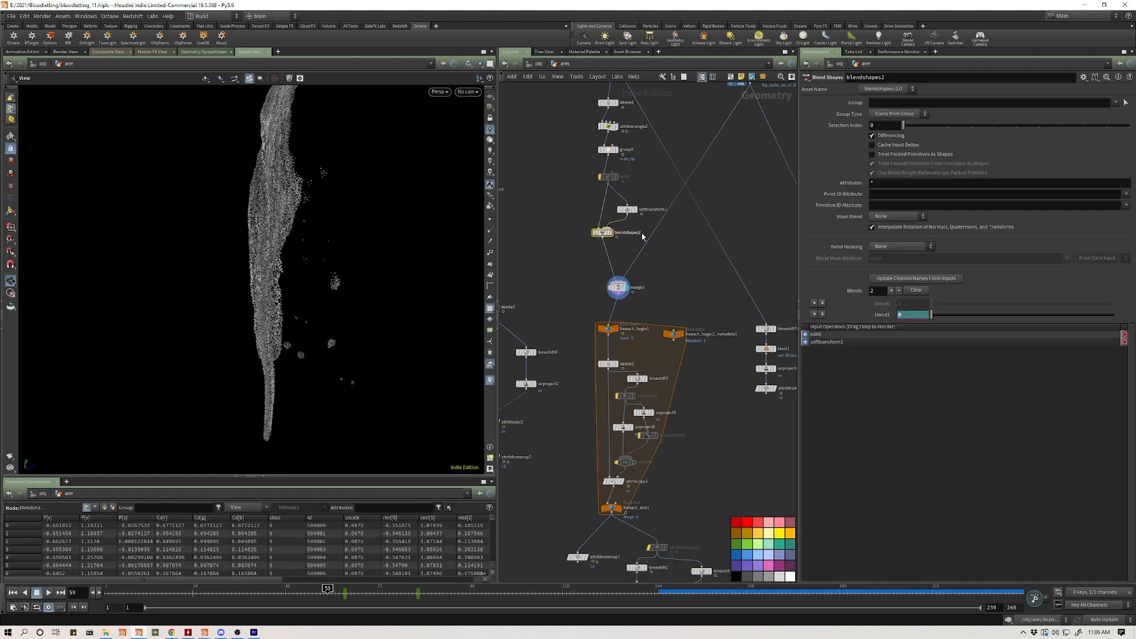
left_click(606, 211)
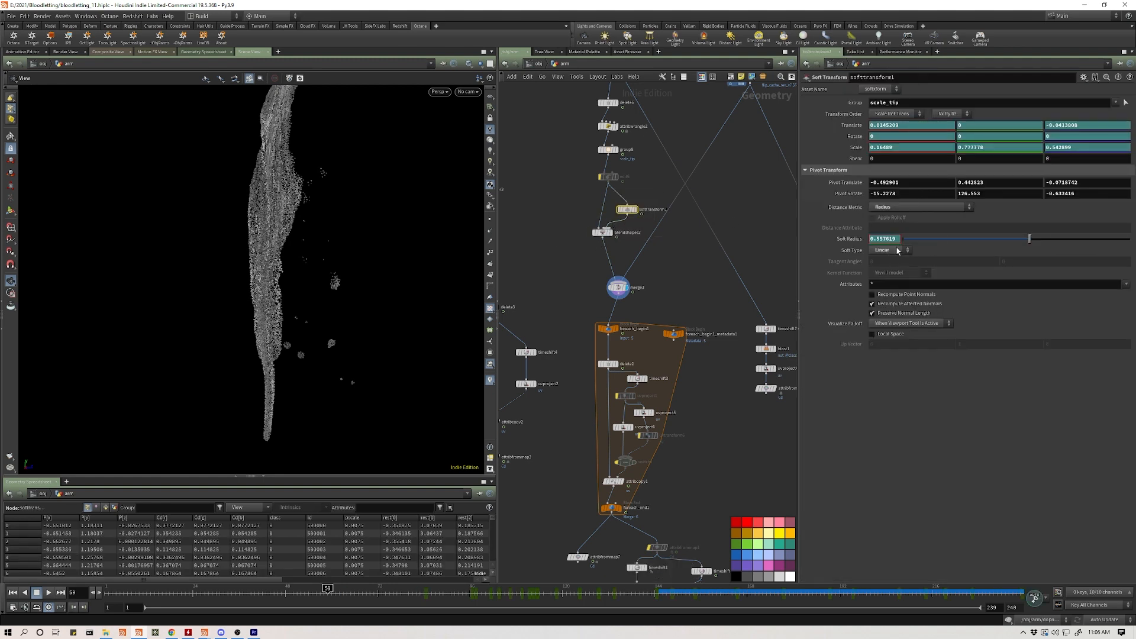
left_click(921, 206)
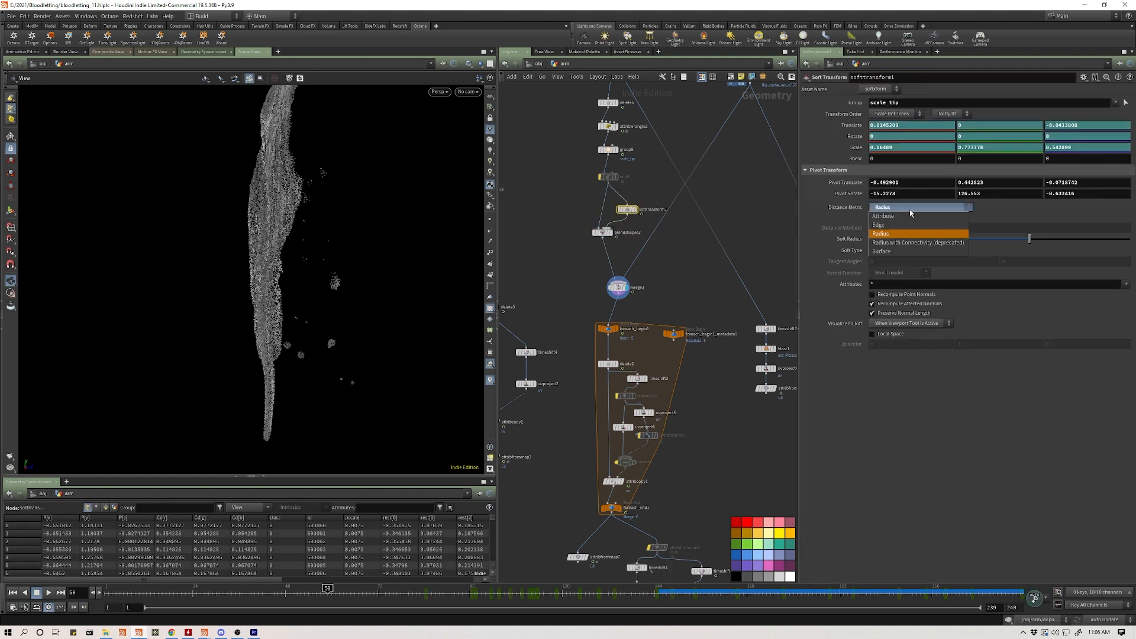
mouse_move(894, 234)
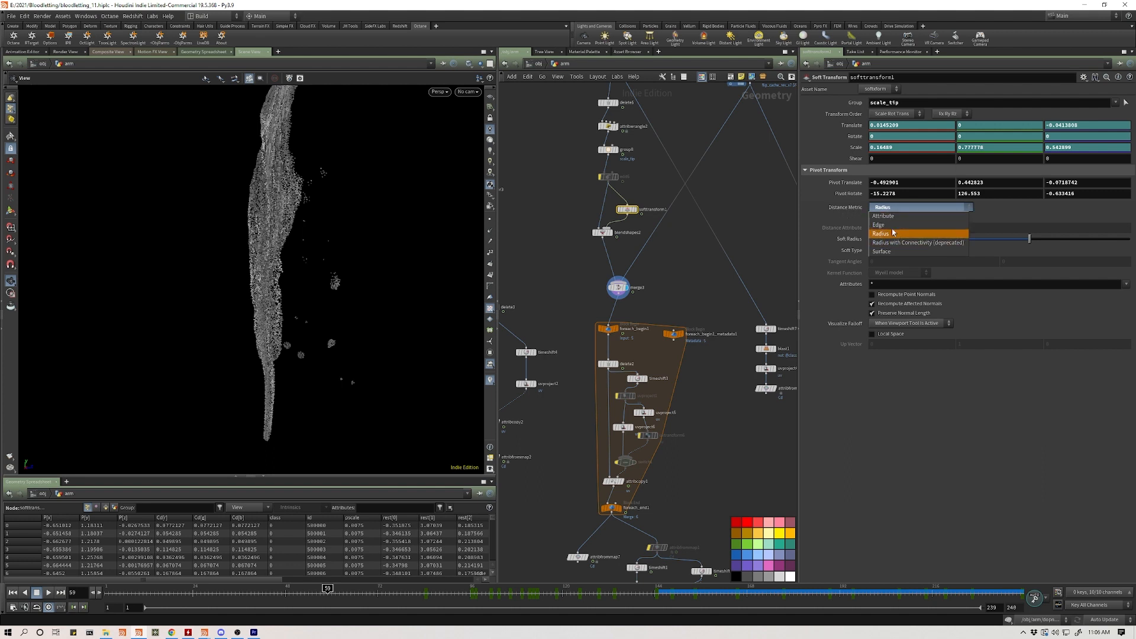
left_click(879, 233)
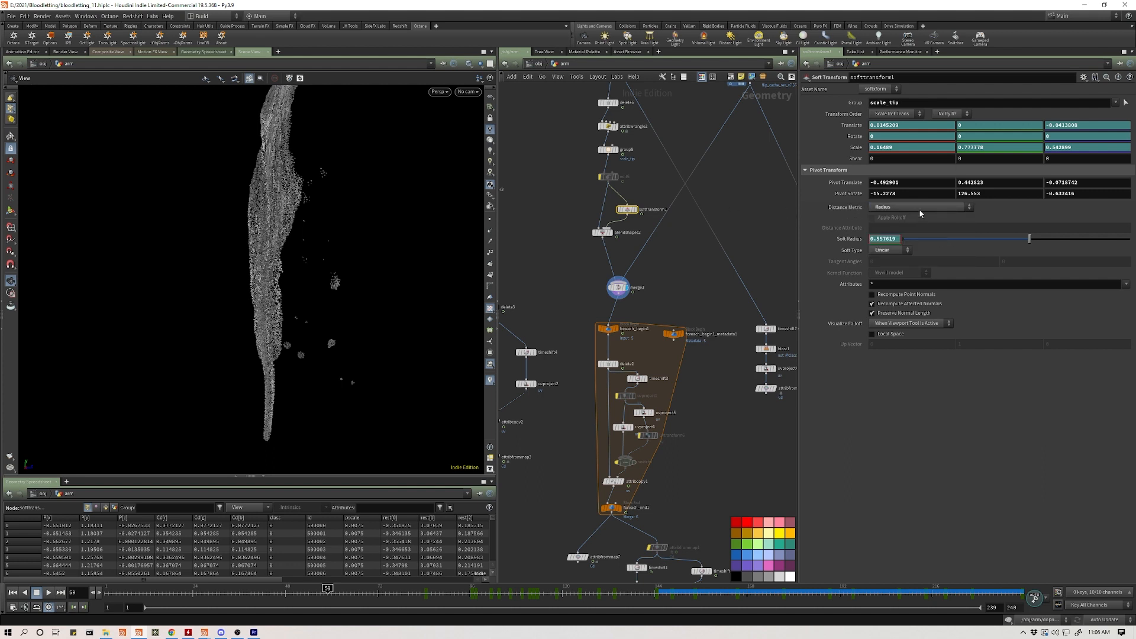
mouse_move(747, 276)
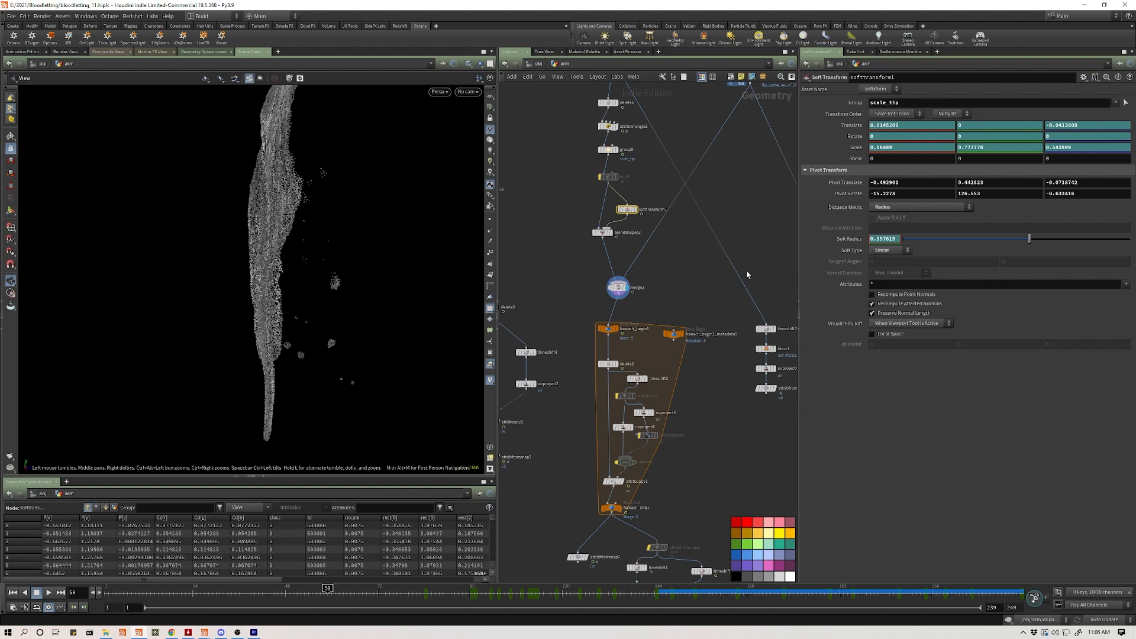
mouse_move(327, 589)
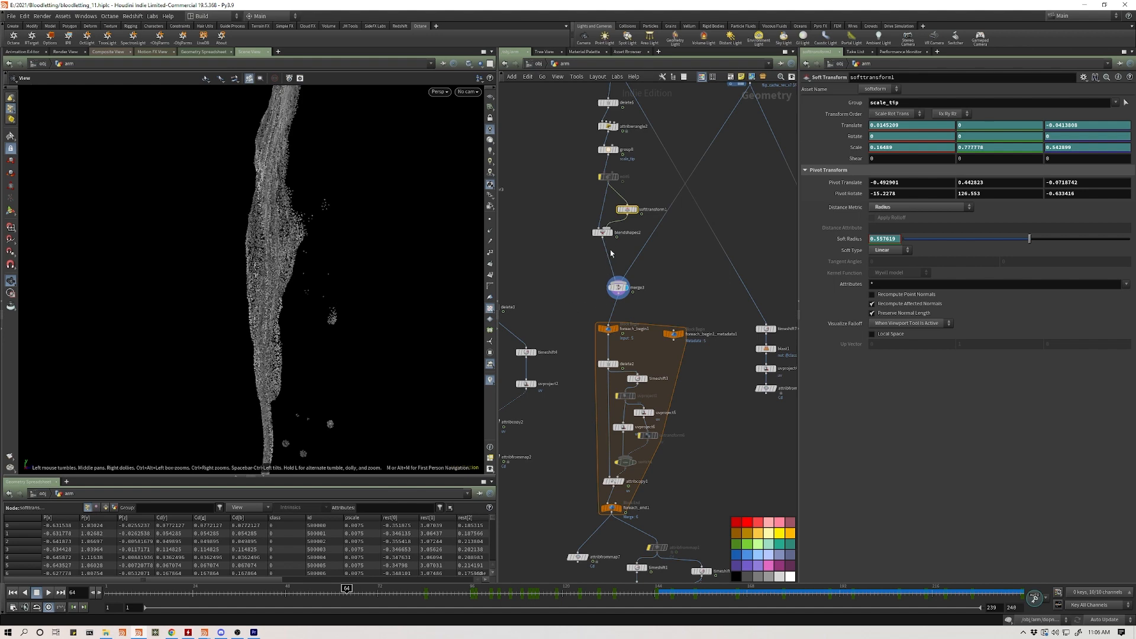
Display blendshapes2 and list its selectable groups, including scale_tip and dream_volumesource.
left_click(601, 232)
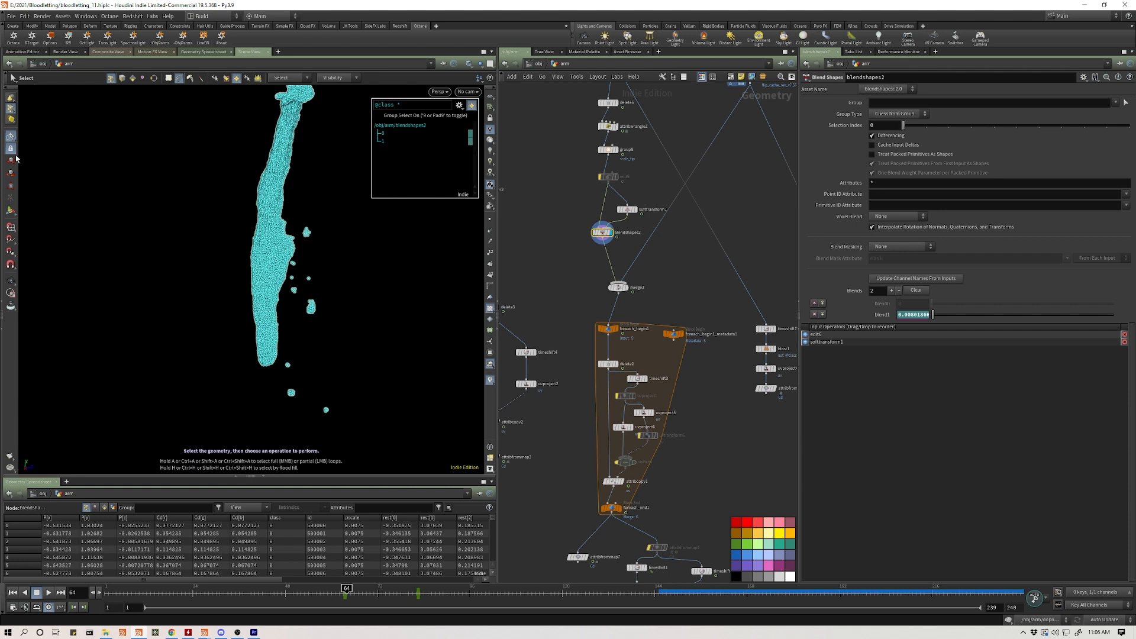
mouse_move(182, 143)
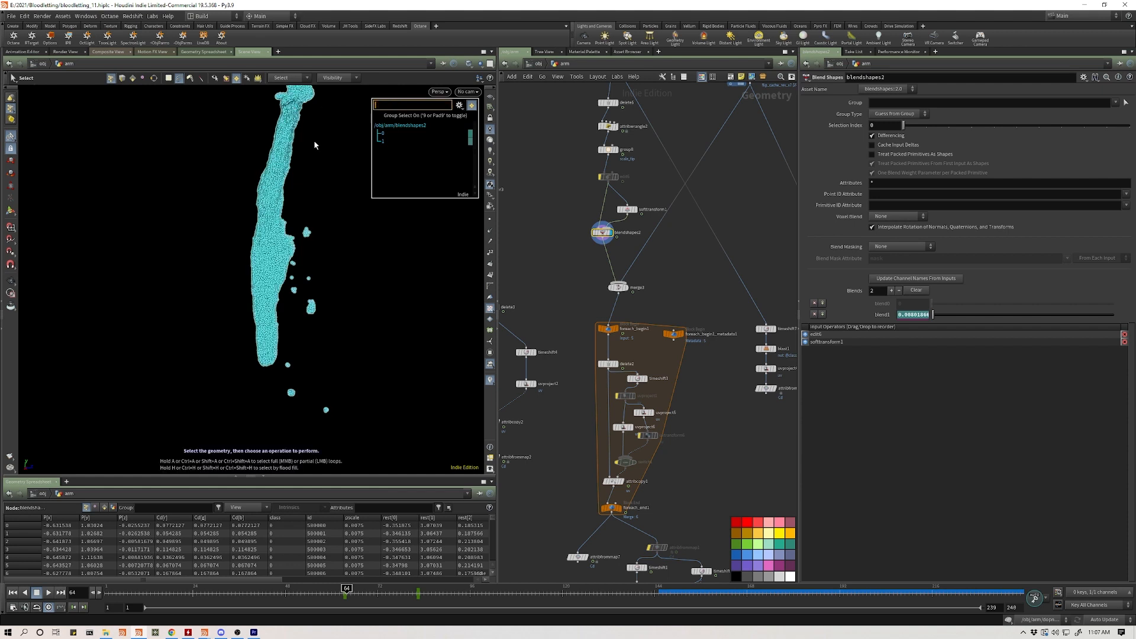
left_click(422, 133)
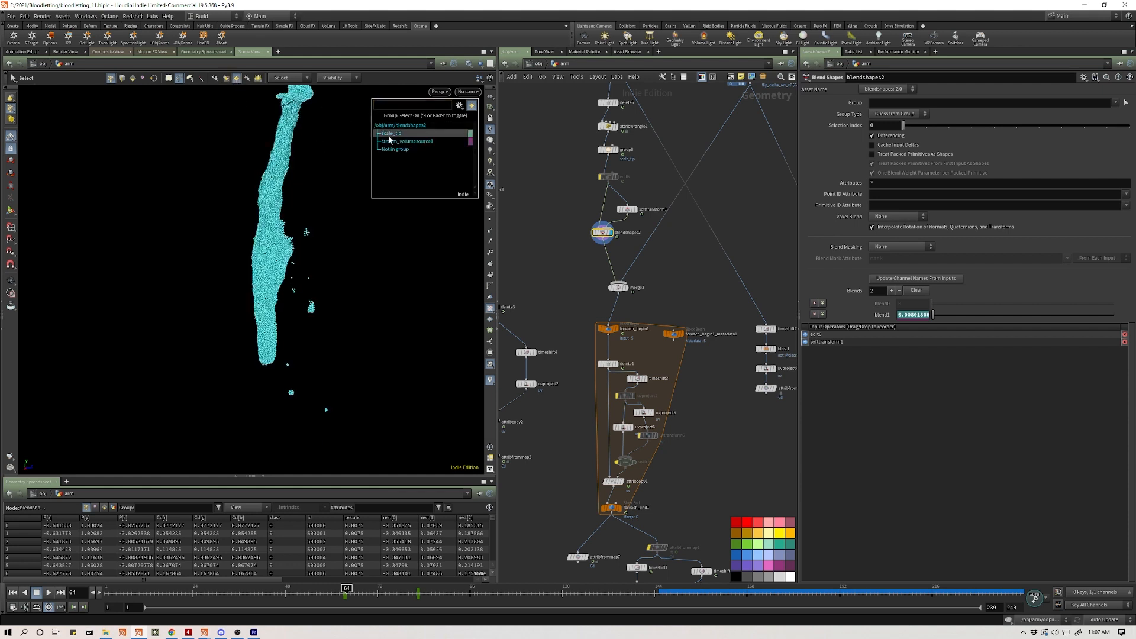
left_click(409, 141)
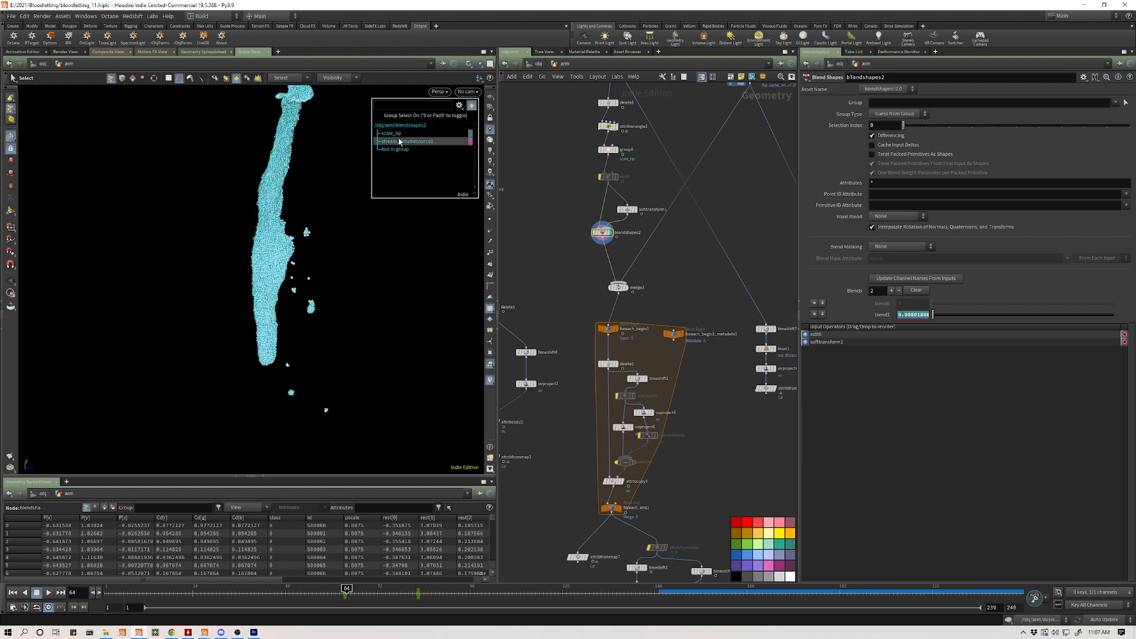
left_click(423, 125)
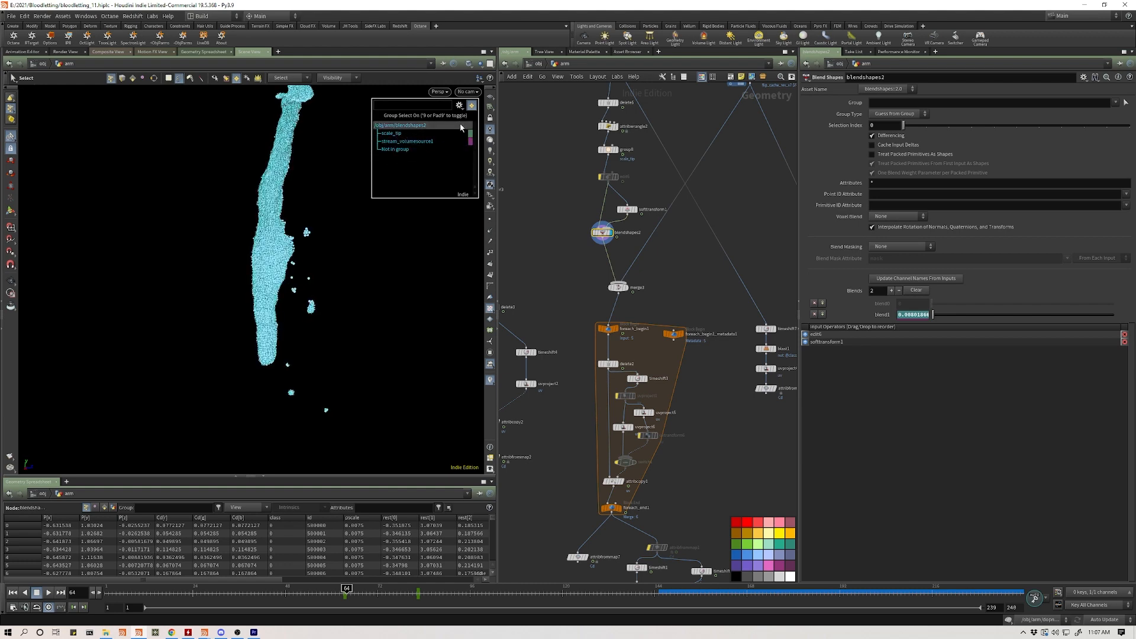
Switch the Group Select list to the id attribute to pick stray droplet points.
left_click(459, 106)
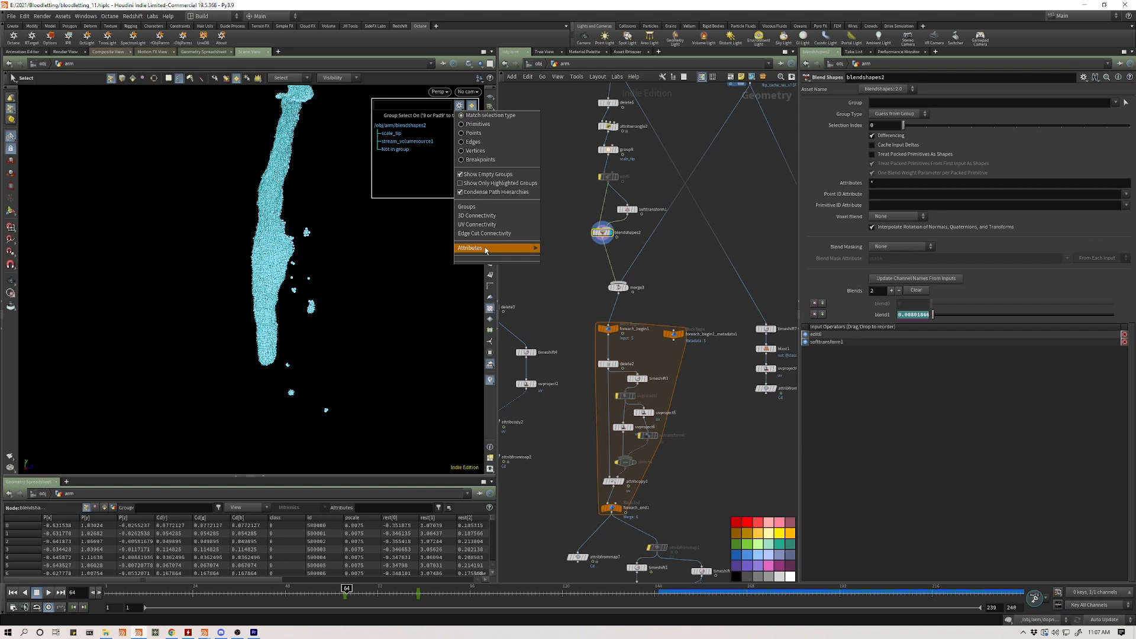
left_click(470, 247)
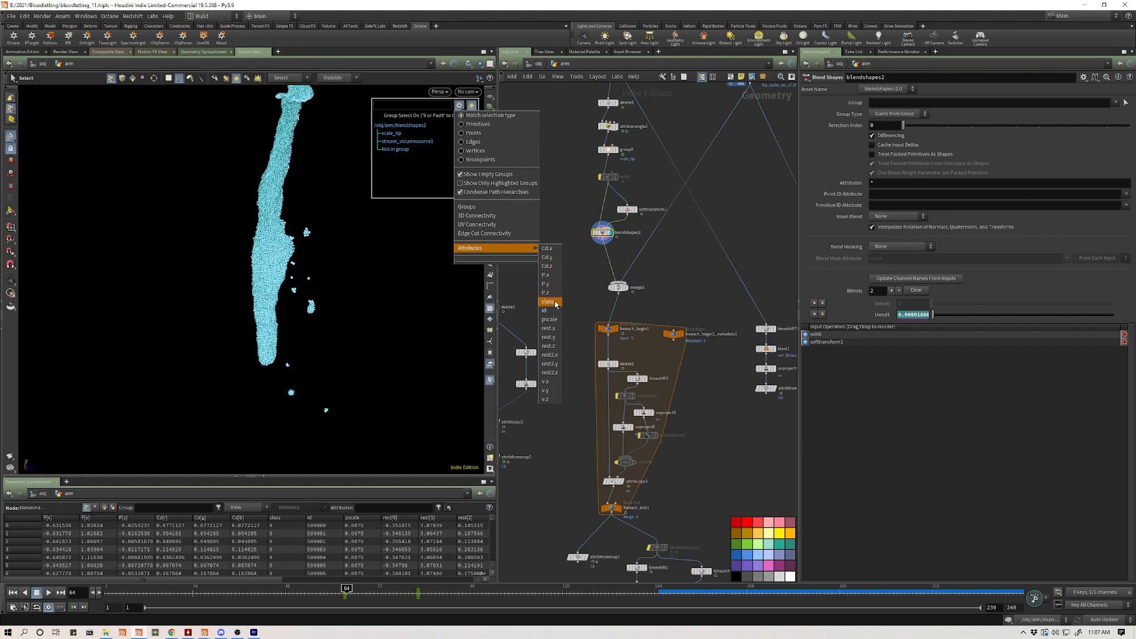
left_click(544, 310)
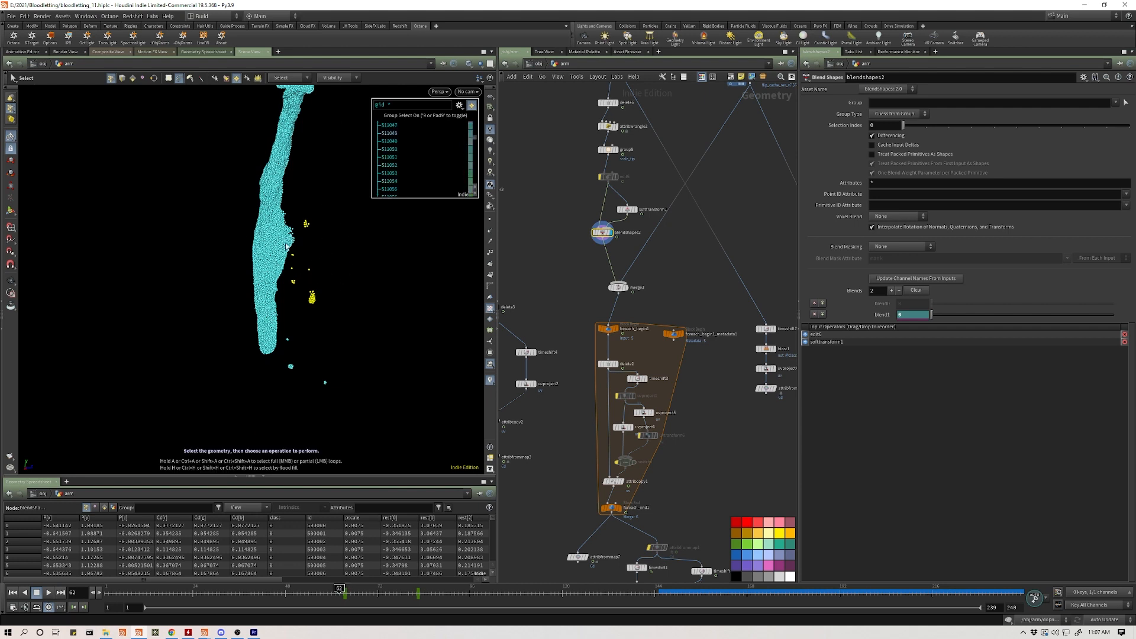
left_click(602, 232)
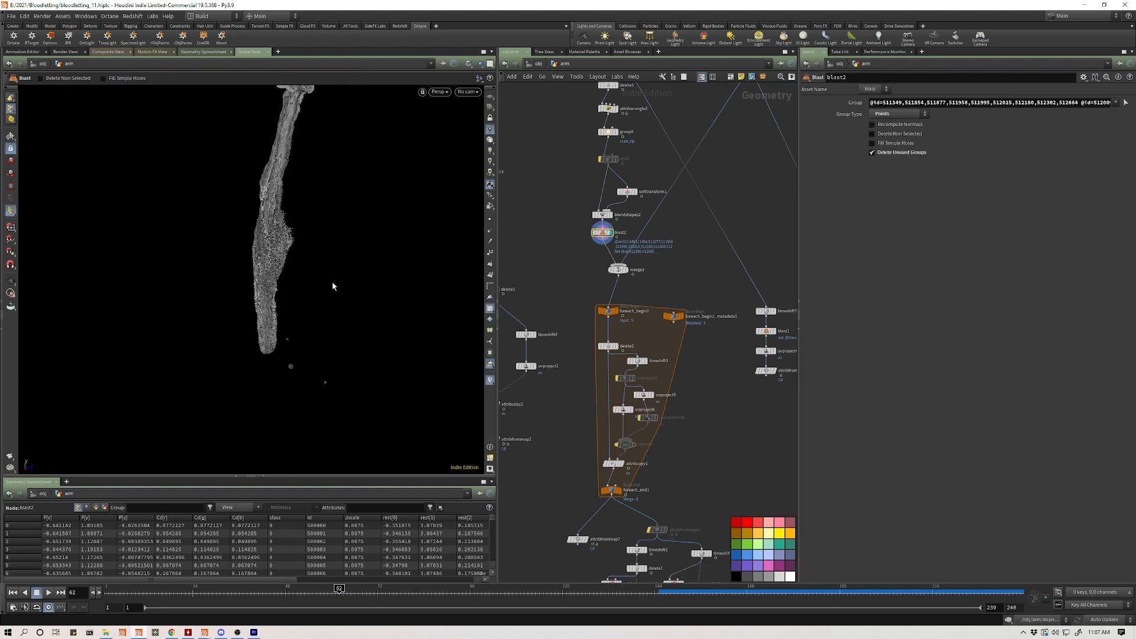
mouse_move(715, 213)
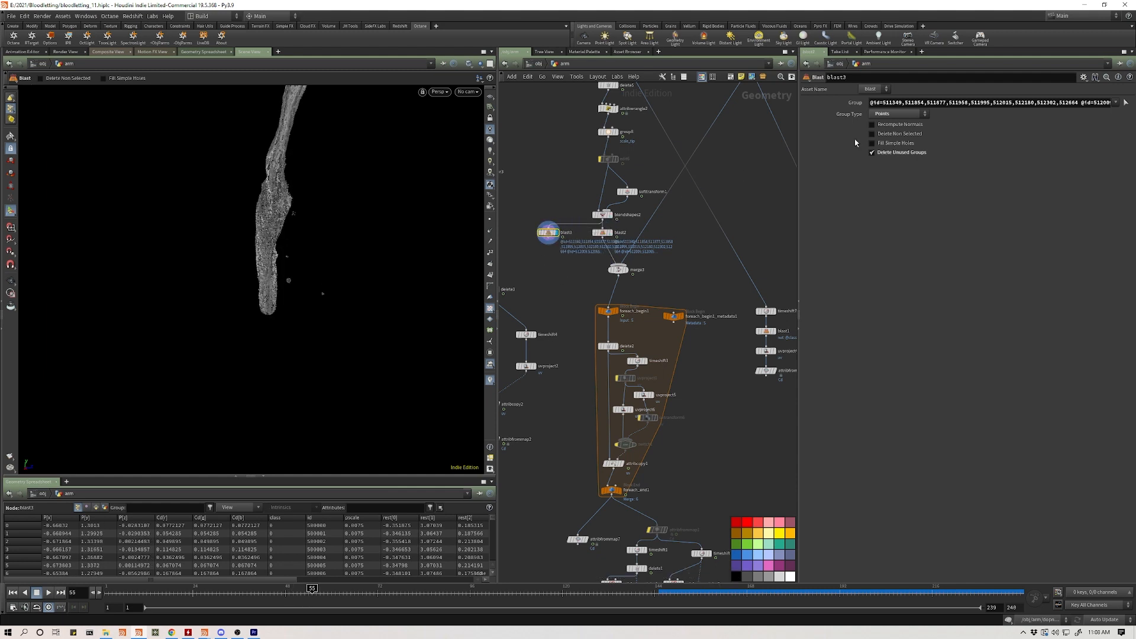
Enable Delete Non Selected on blast3 and scrub back to frame 55.
left_click(872, 134)
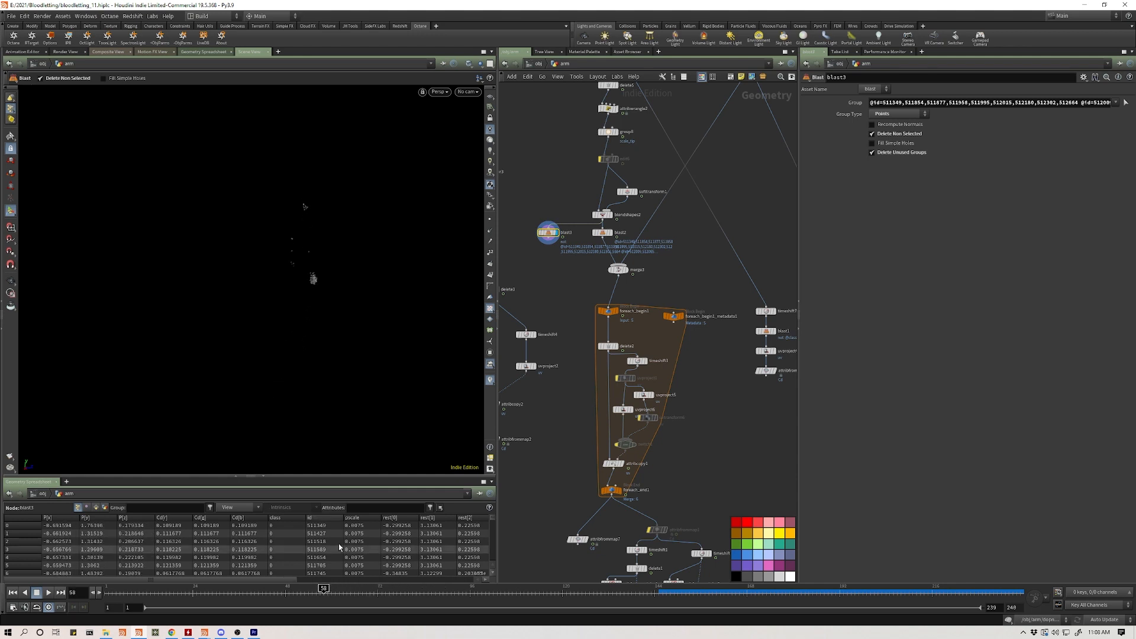
mouse_move(283, 210)
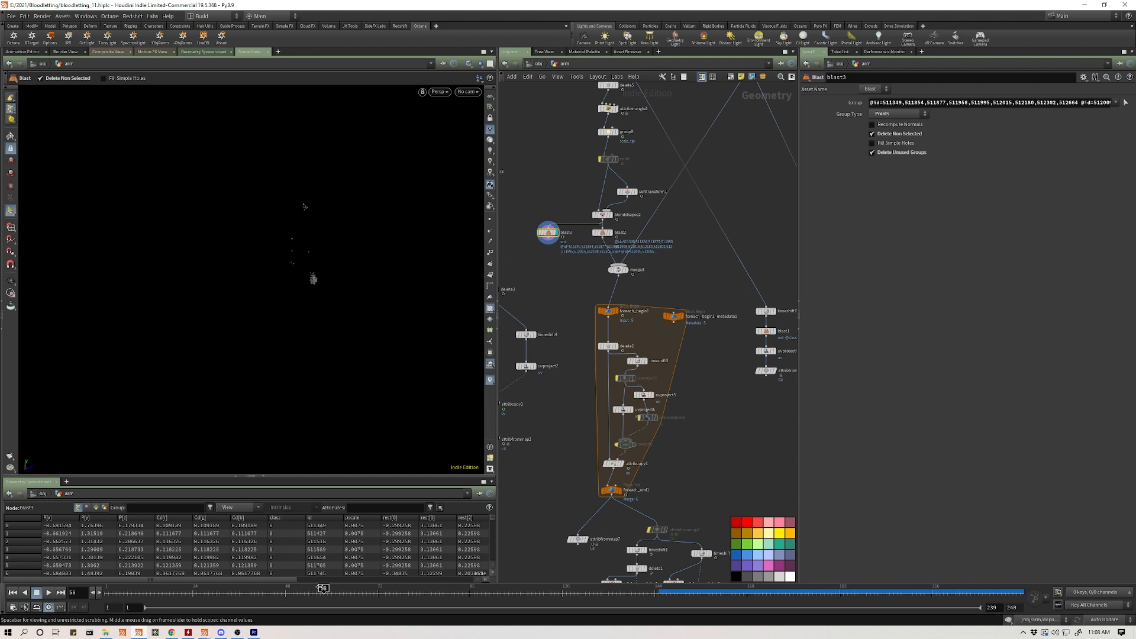
left_click(311, 587)
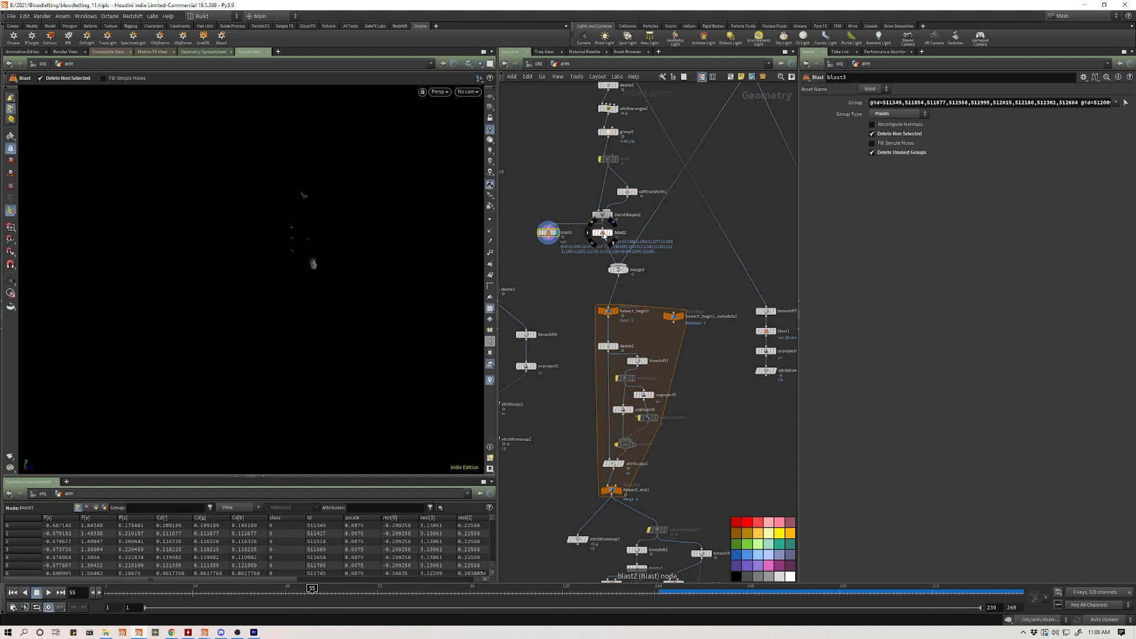
Set the display flag back on blast2 to show the cleaned simulation.
left_click(602, 231)
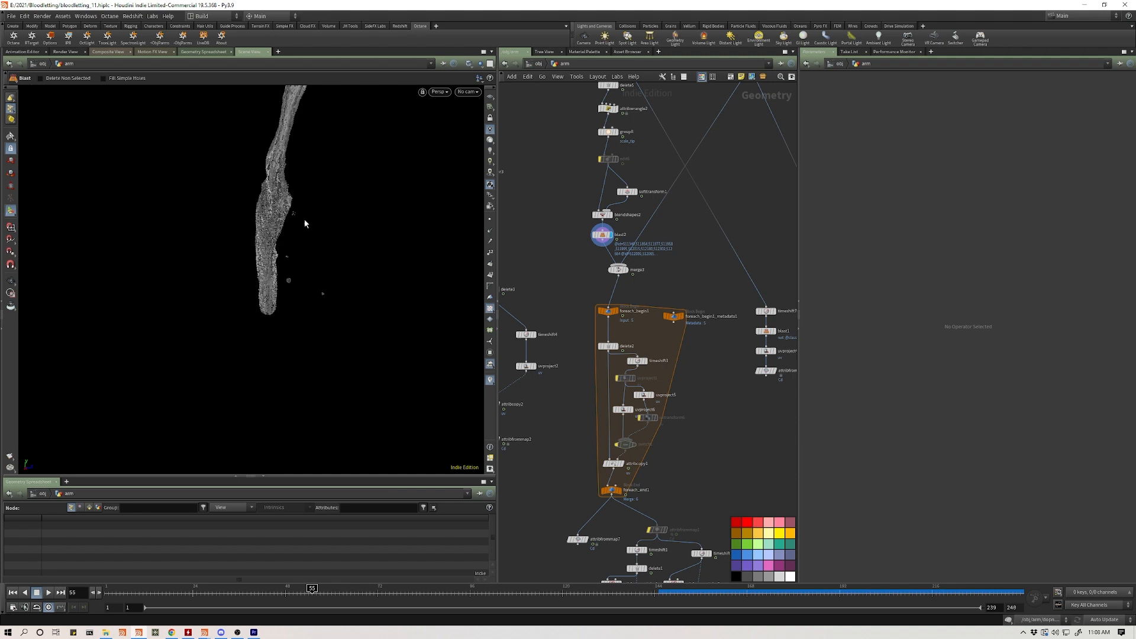
mouse_move(286, 259)
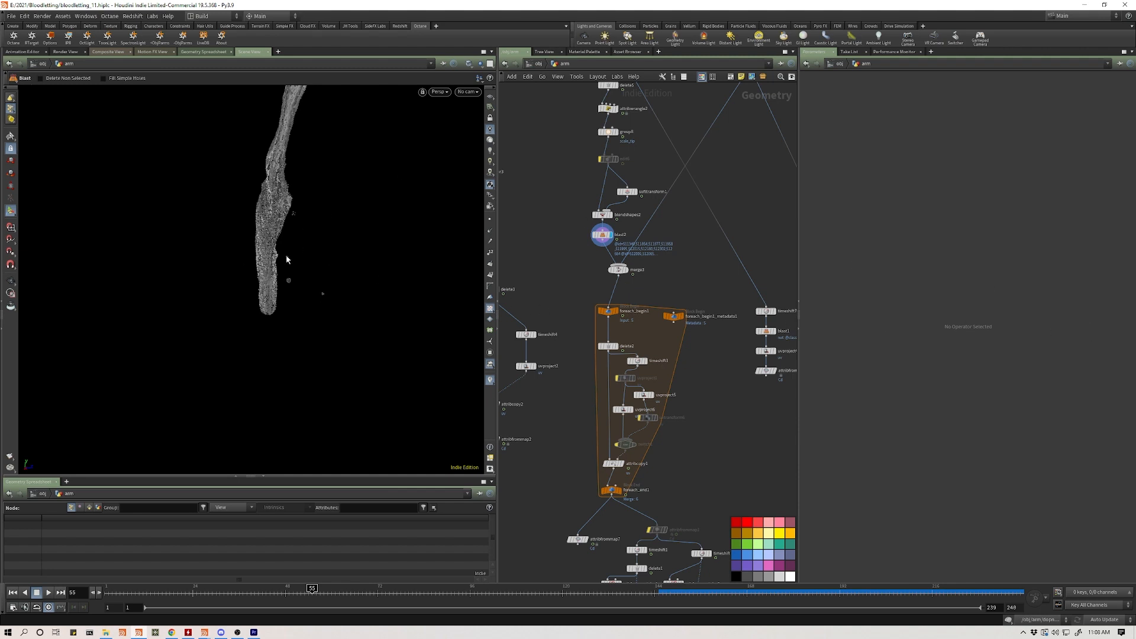
mouse_move(287, 259)
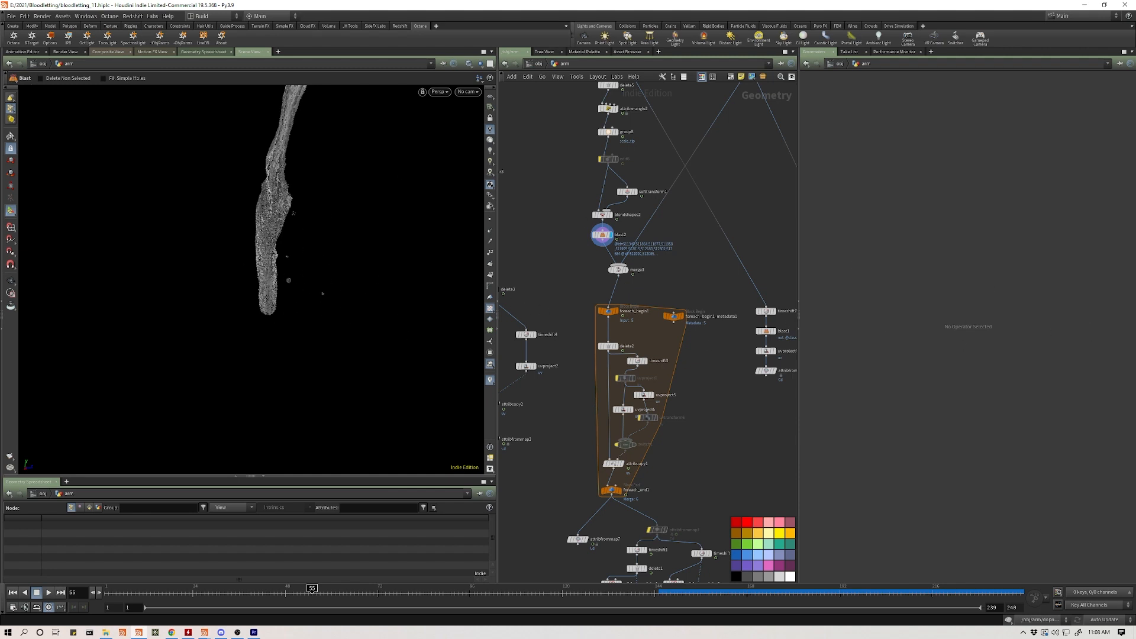